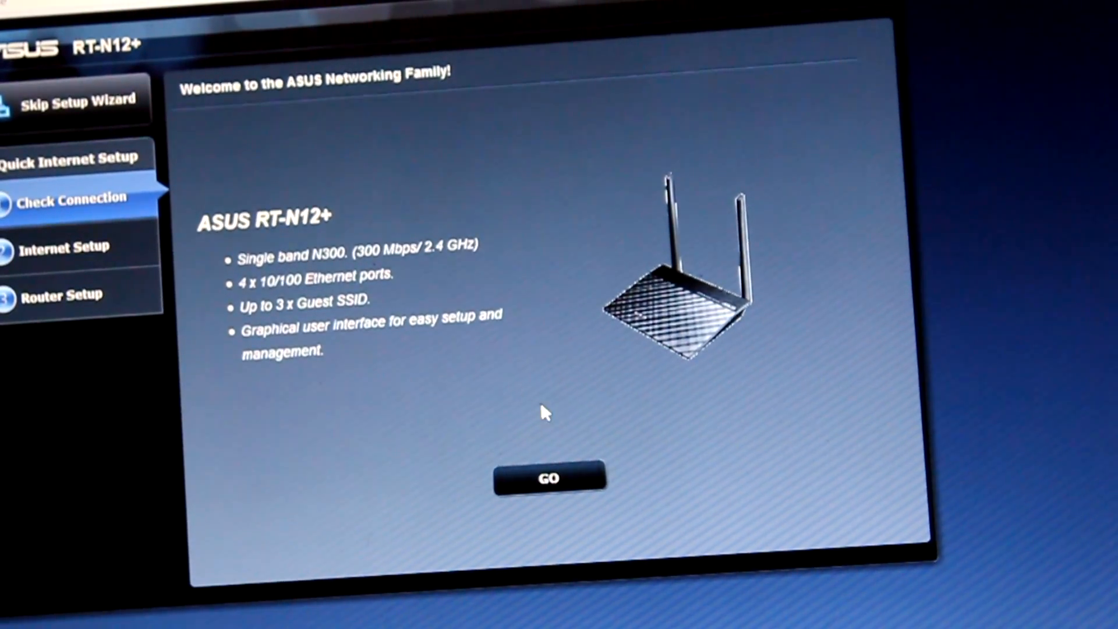
Step: Start the quick setup wizard and enter the new administrator password in both fields
click(549, 478)
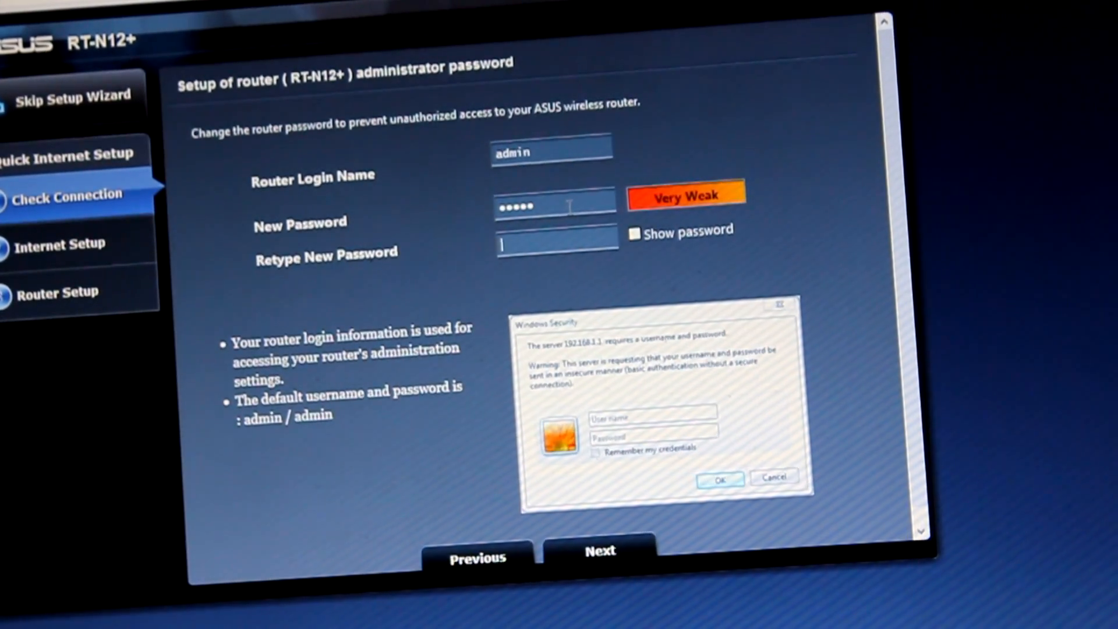
text(•••••)
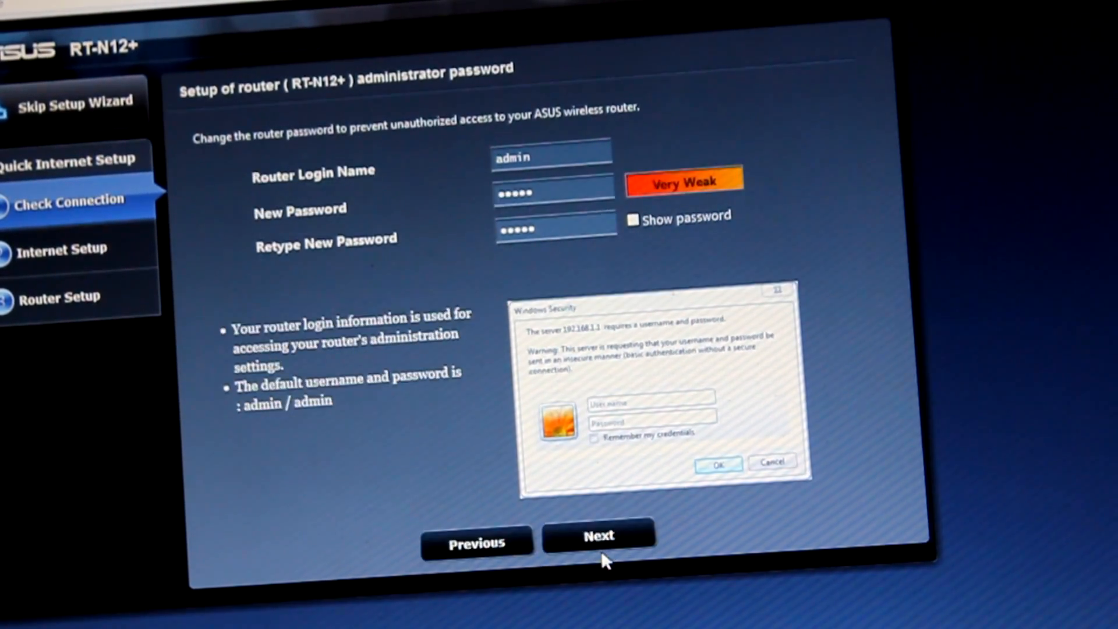
Step: Choose Repeater mode and join the zvirinac wireless network with its network key
click(599, 536)
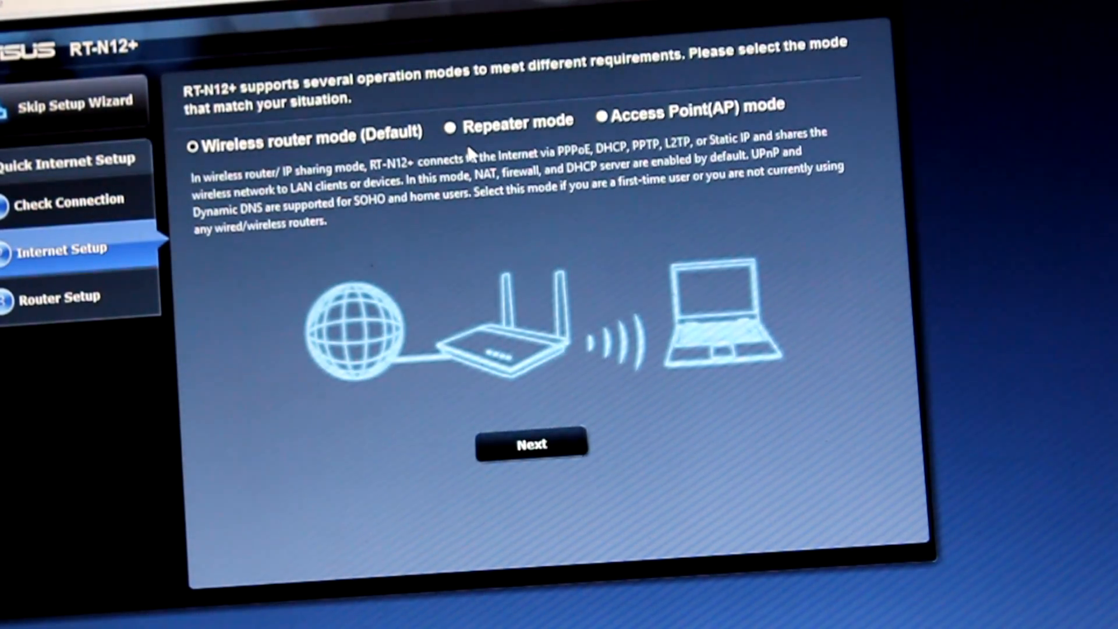
click(449, 127)
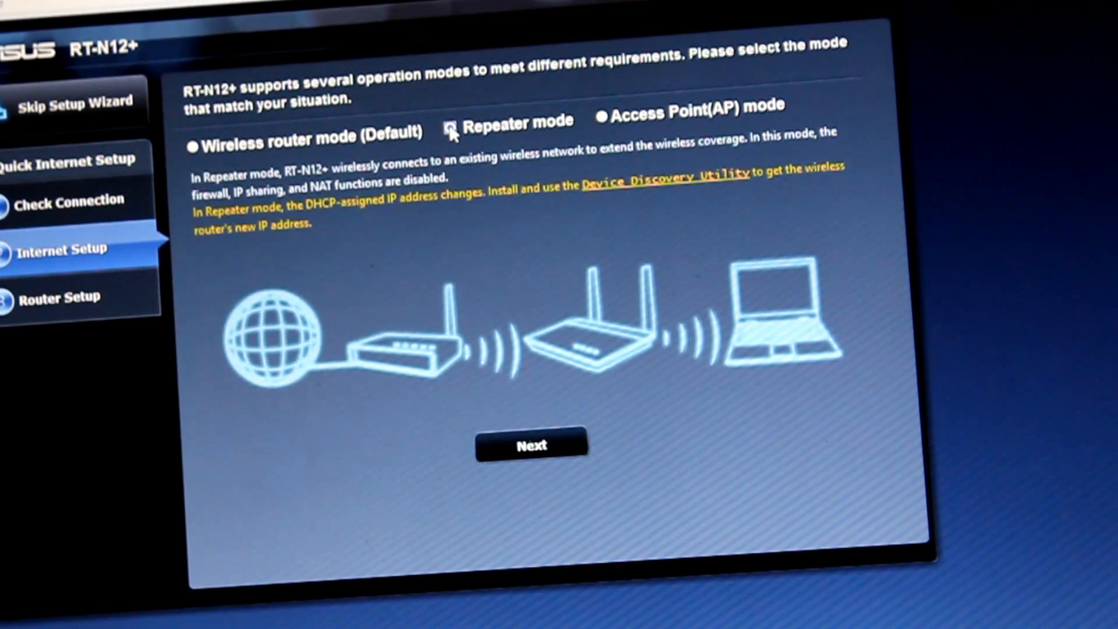
click(530, 444)
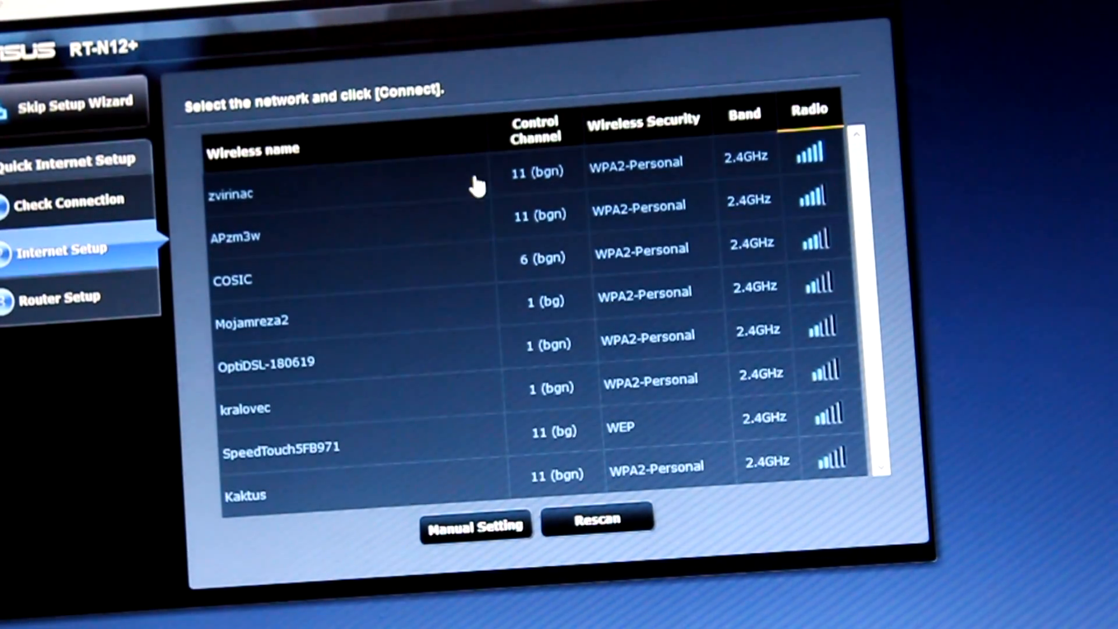
click(286, 194)
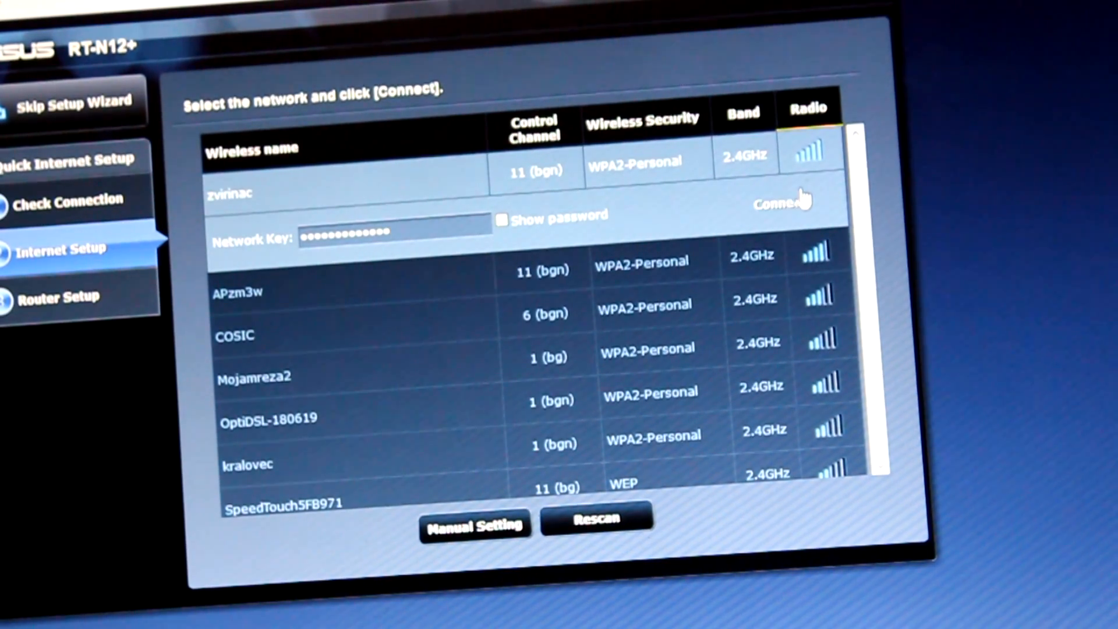
click(781, 202)
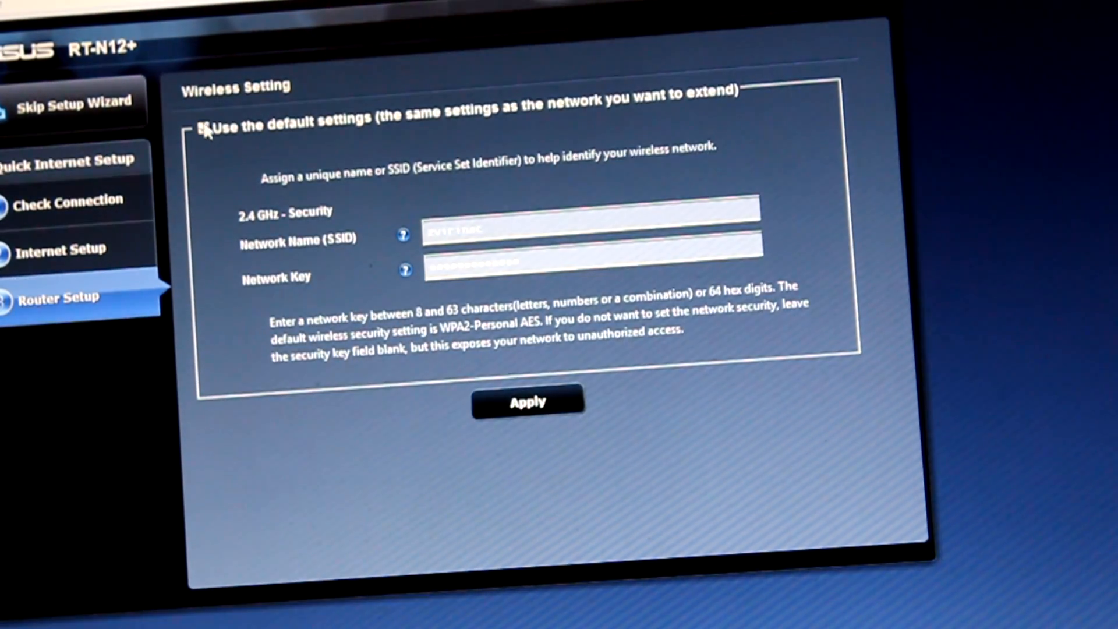
click(207, 129)
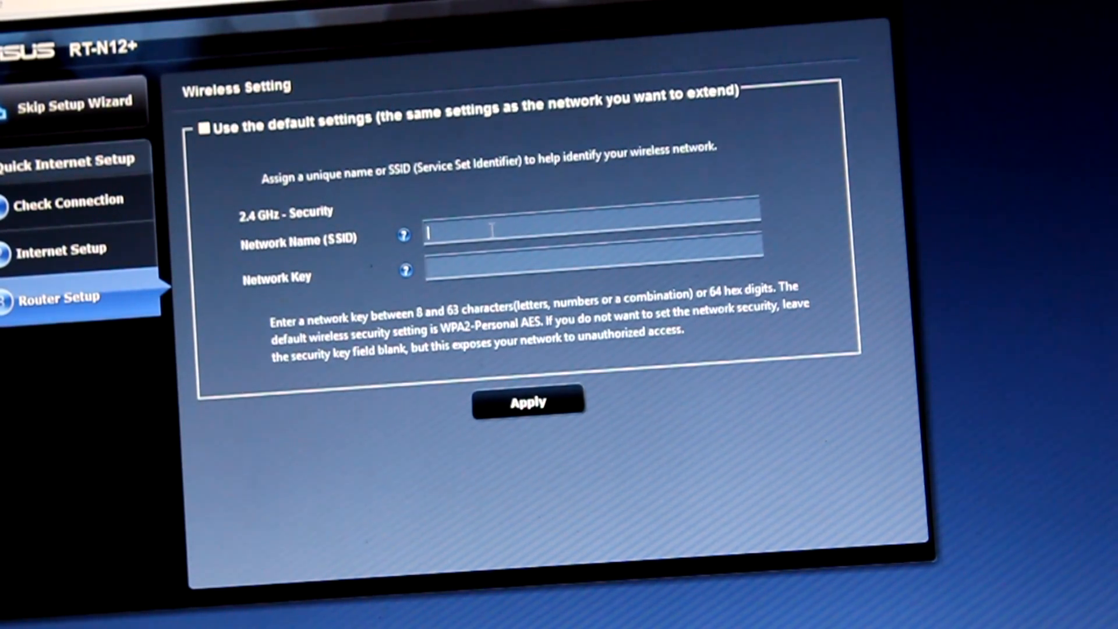
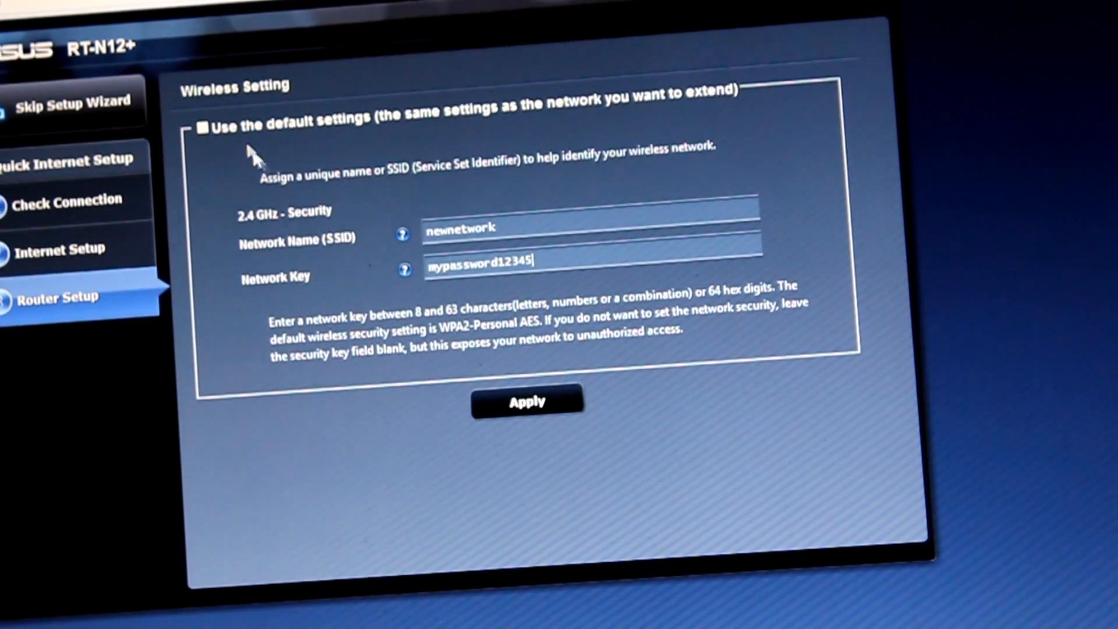
mouse_move(310, 229)
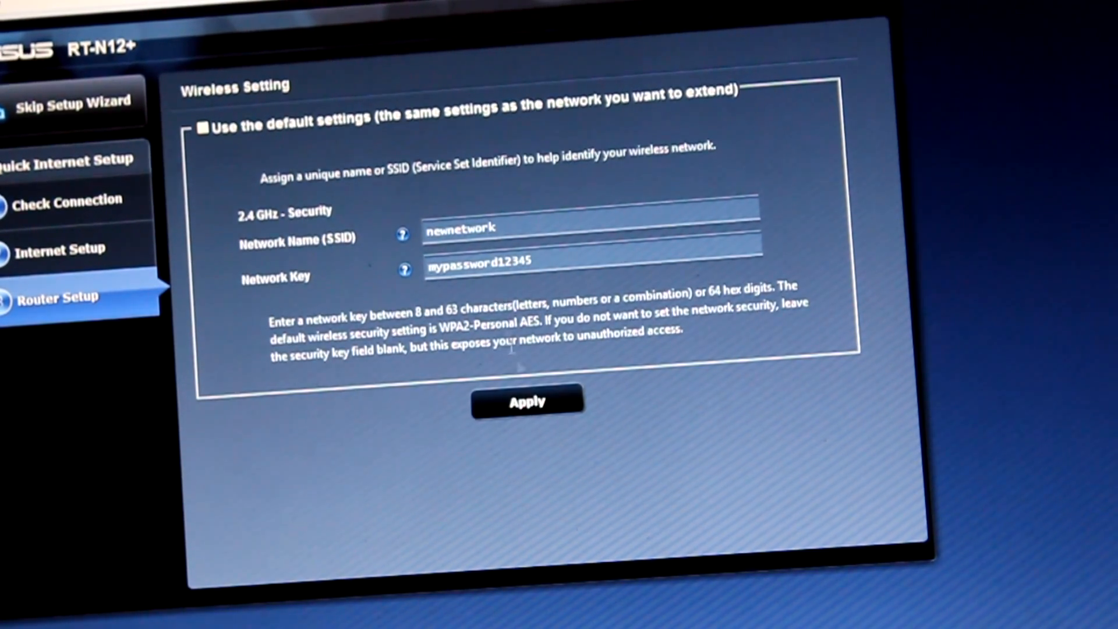
click(528, 401)
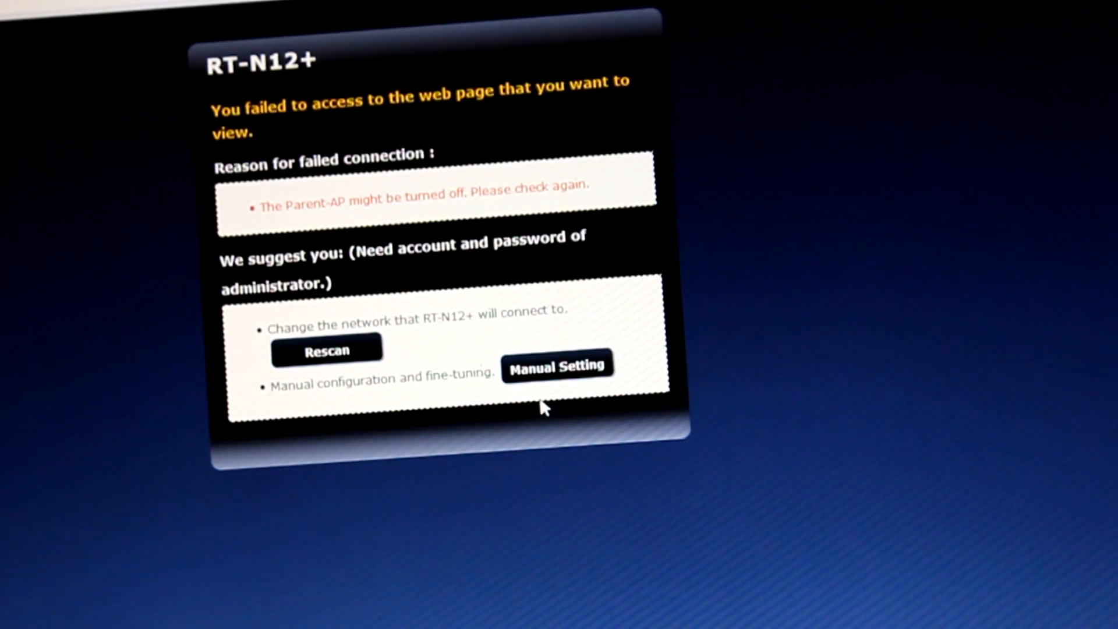
Step: Choose Manual Setting on the error page and sign in with the admin credentials
click(558, 366)
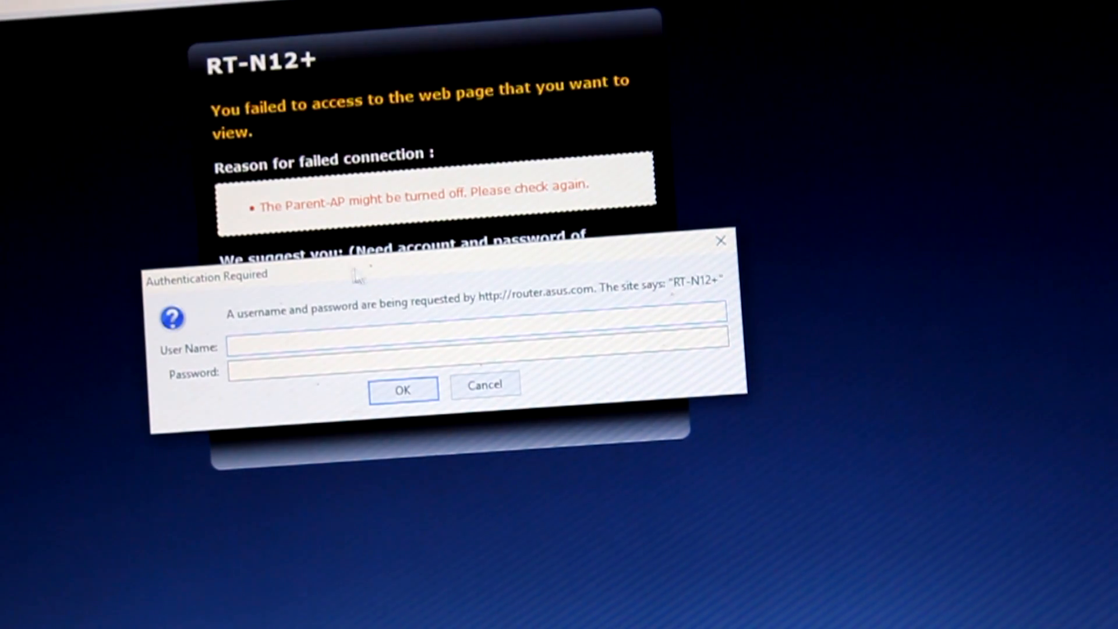
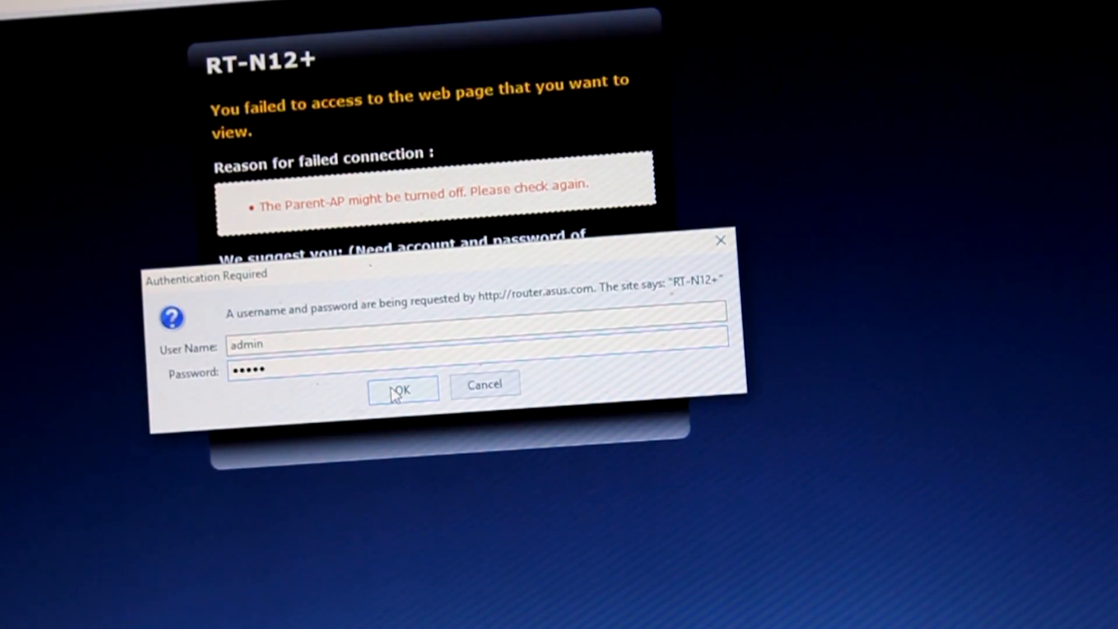
click(404, 389)
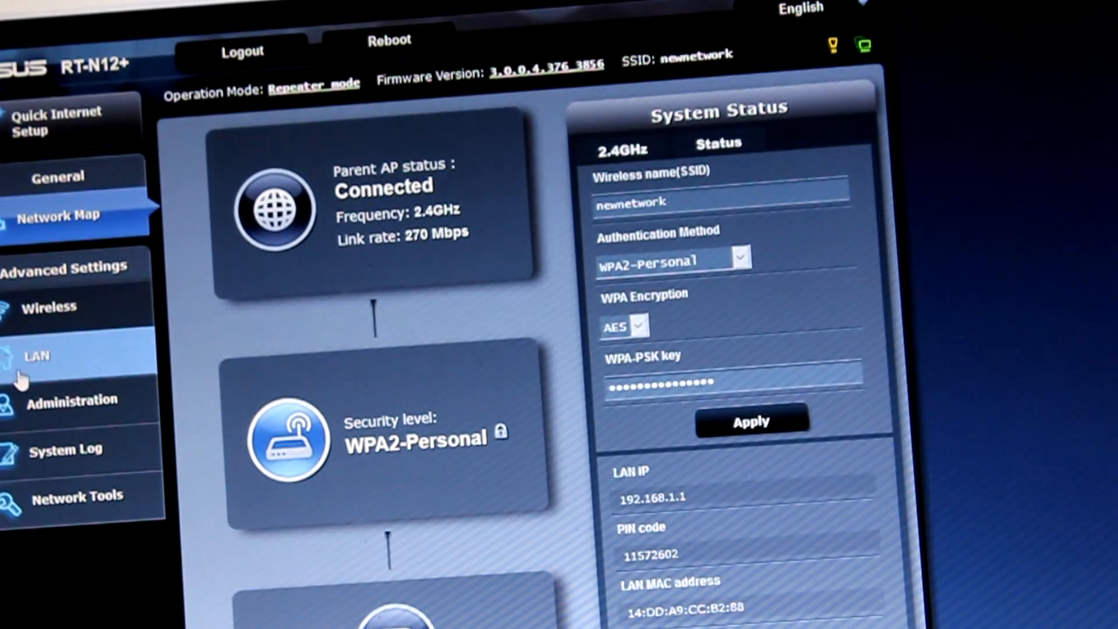
Step: Make the LAN IP static: 192.168.1.99, mask 255.255.255.0, gateway 192.168.1.1, and apply
click(35, 356)
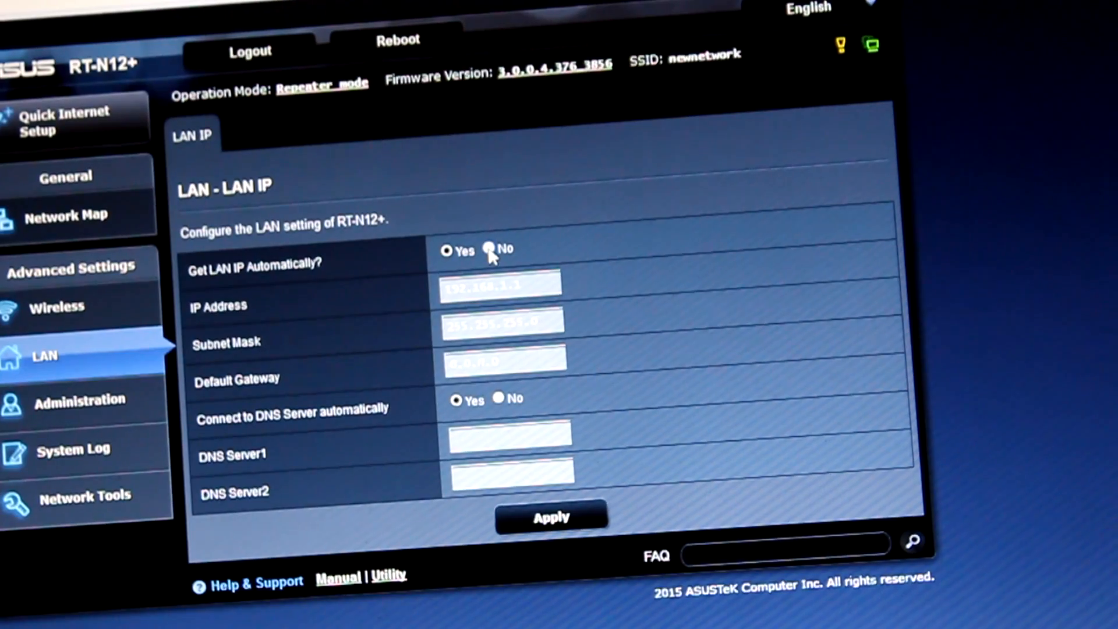
click(490, 250)
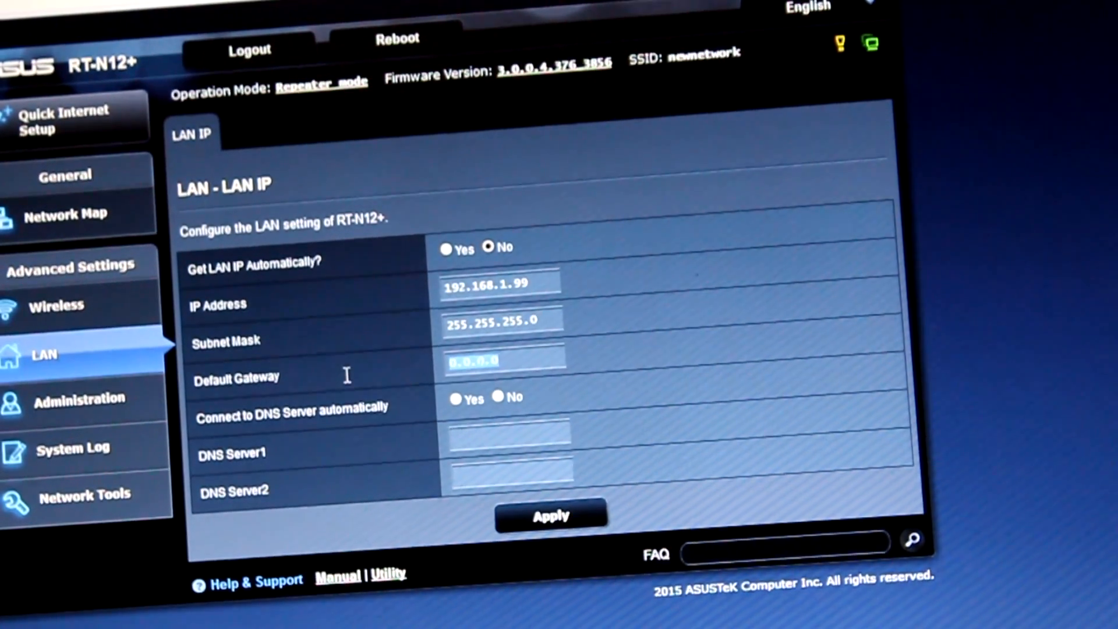
text(192.168.1.1)
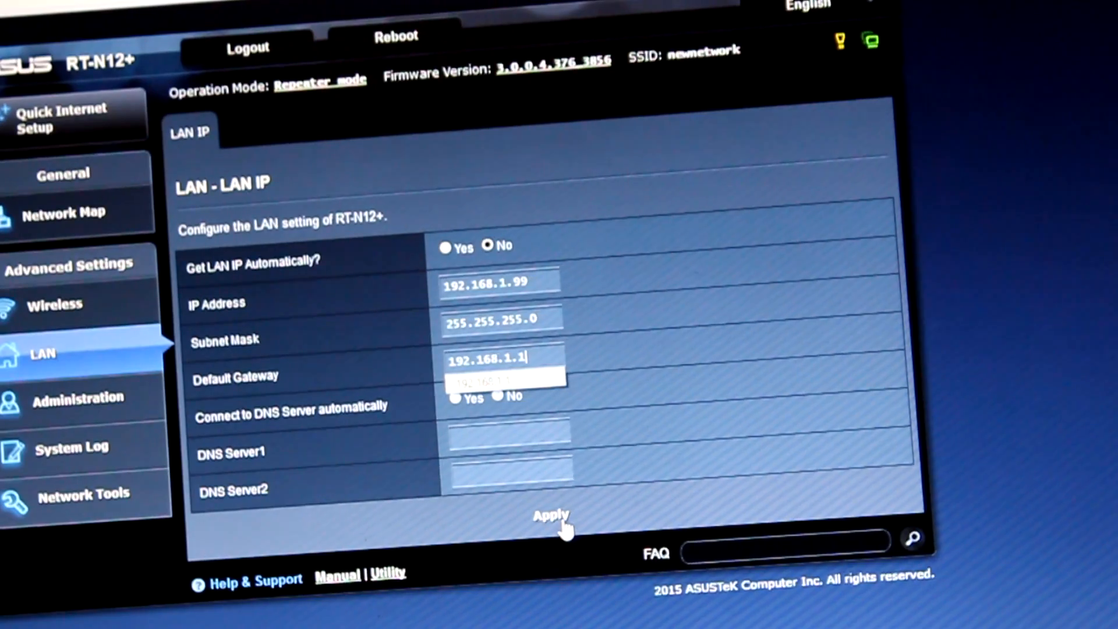
click(549, 514)
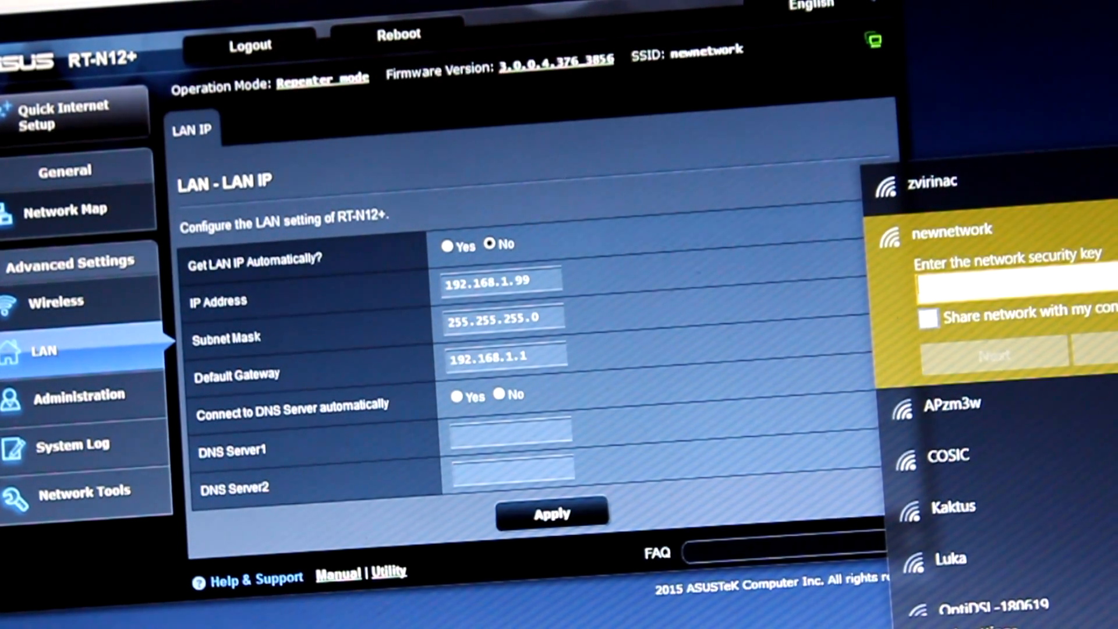
Step: Select newnetwork in the Wi-Fi flyout and type its security key
text(••)
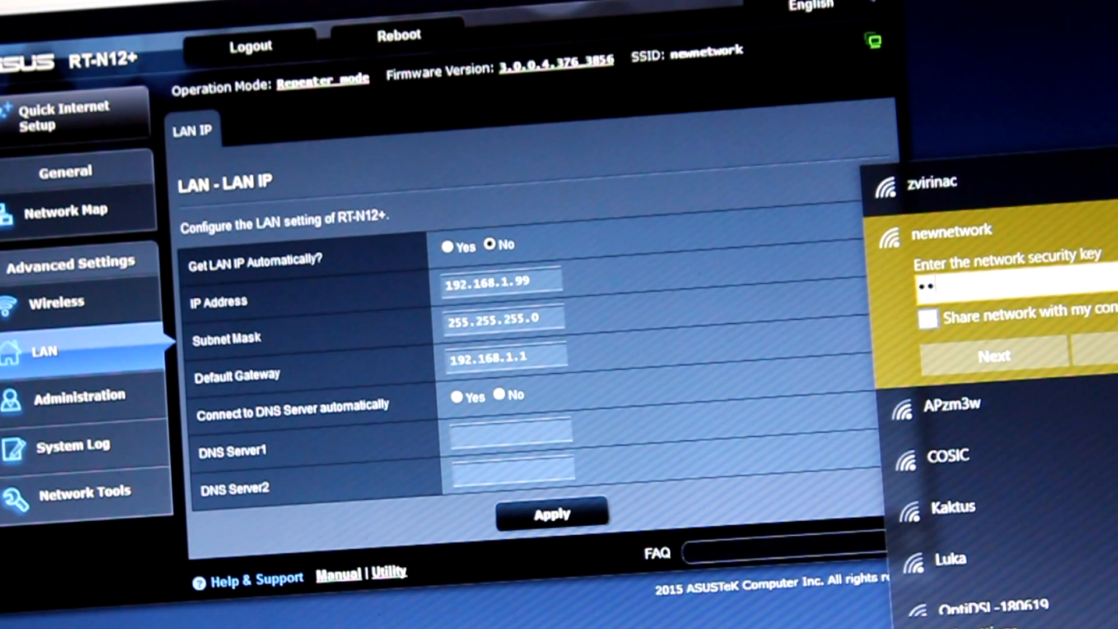